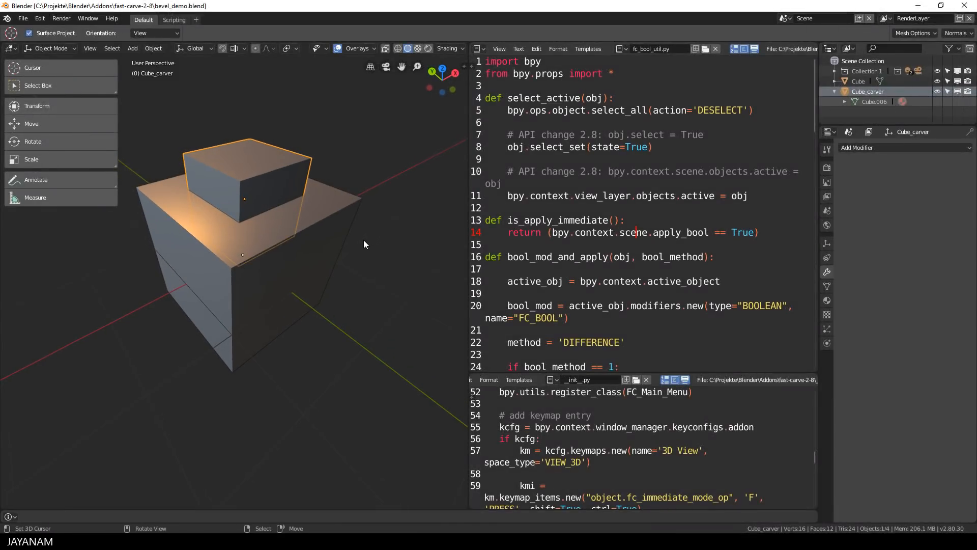
mouse_move(391, 262)
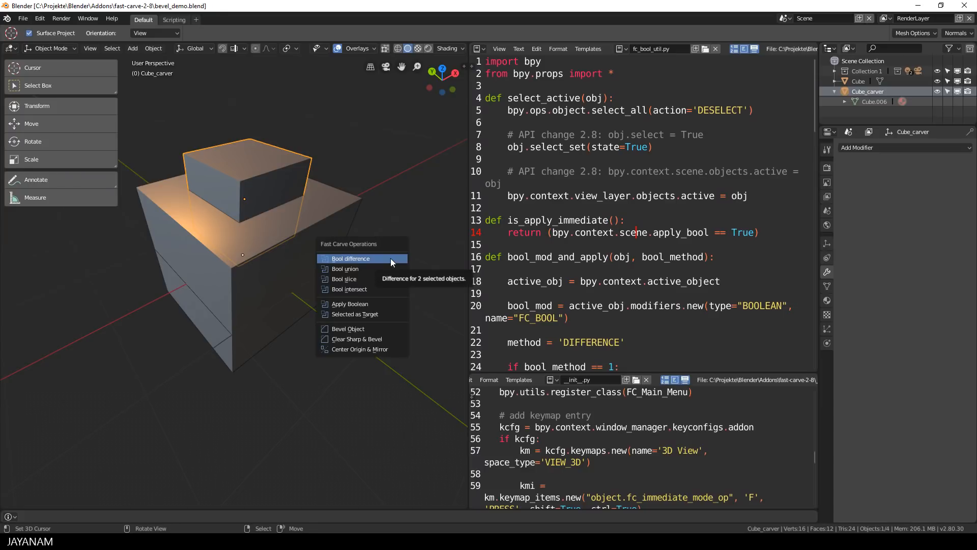
mouse_move(349, 304)
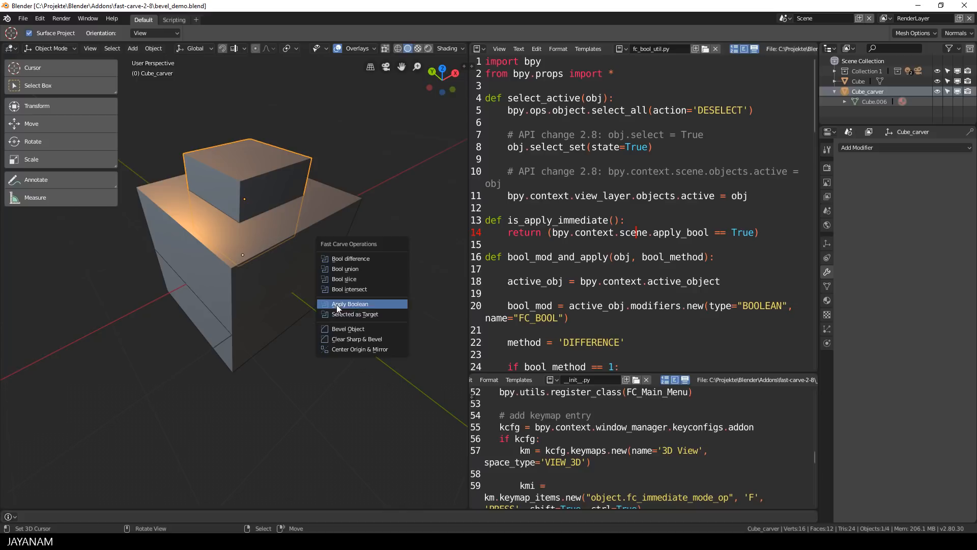
mouse_move(353, 269)
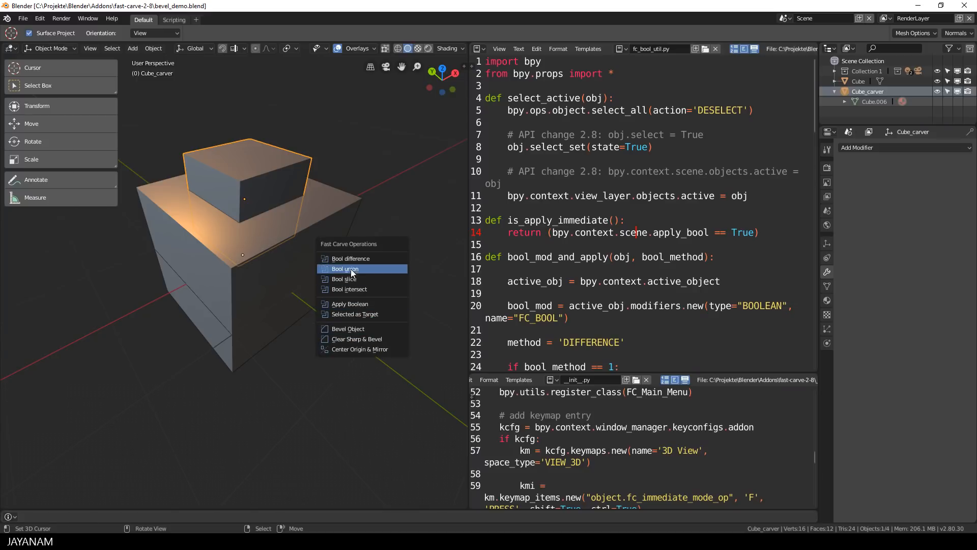
mouse_move(351, 258)
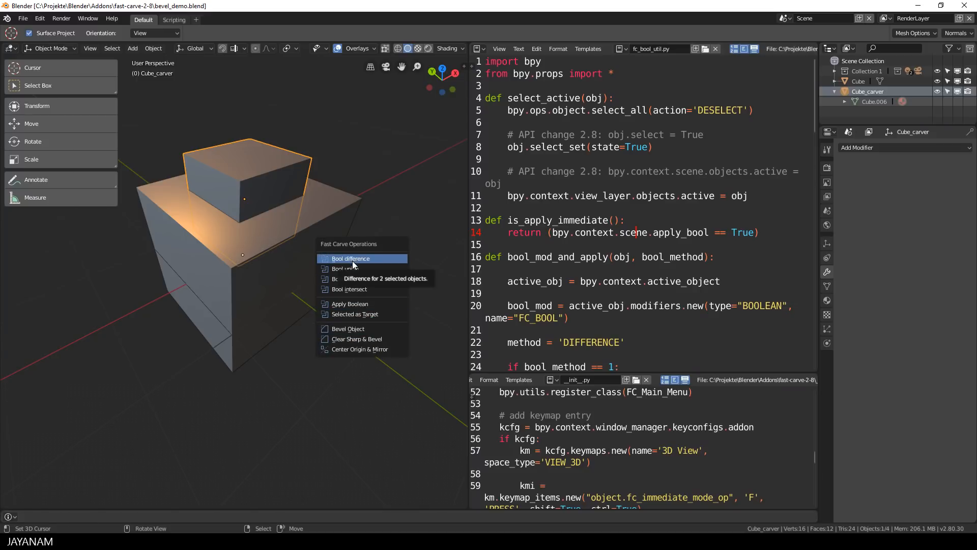
mouse_move(395, 218)
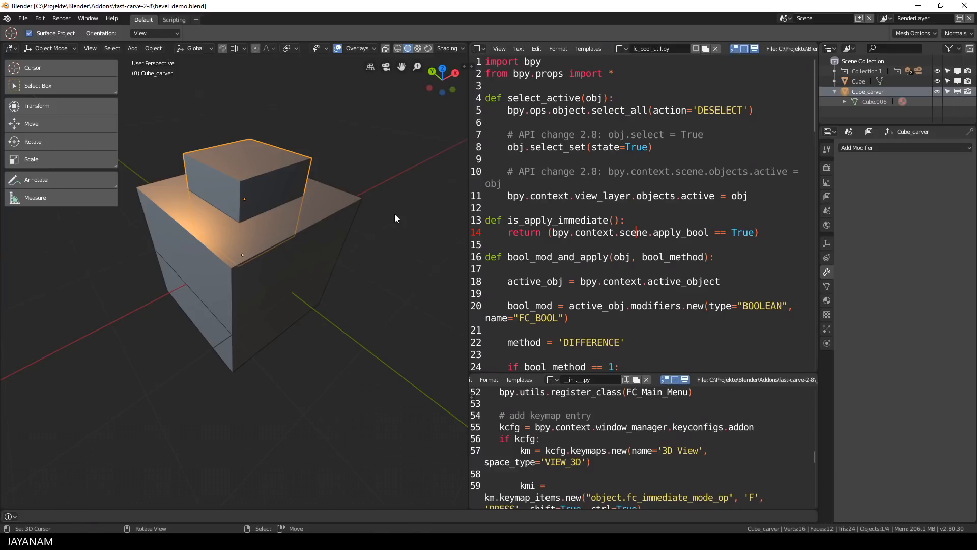
Step: Collapse and re-expand the Booleans and Selected objects sections, compare with the View tab, and return
left_click(461, 82)
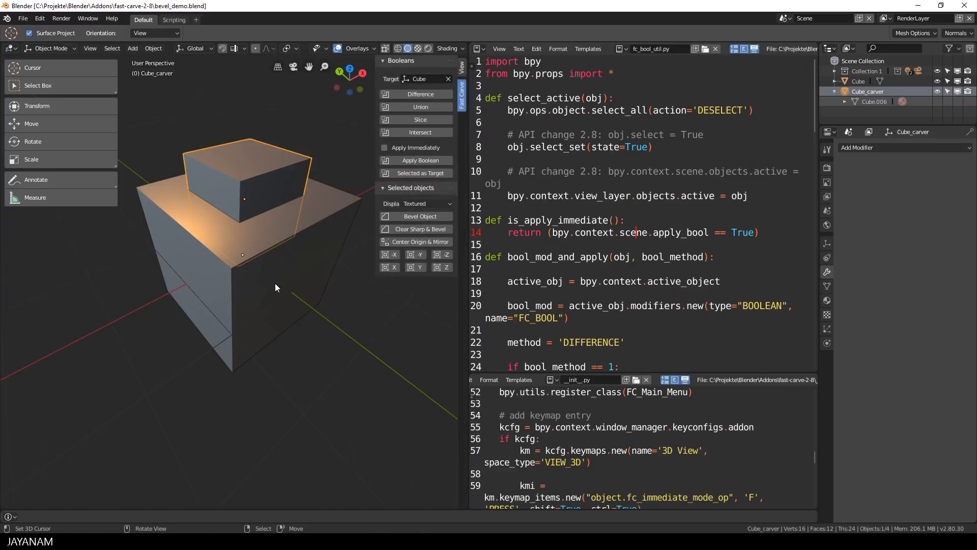
left_click(384, 60)
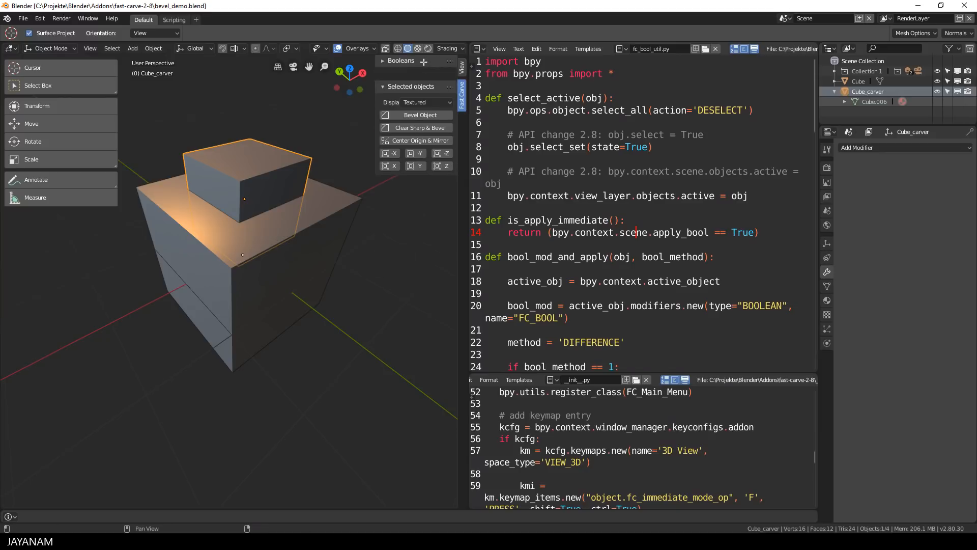
left_click(385, 60)
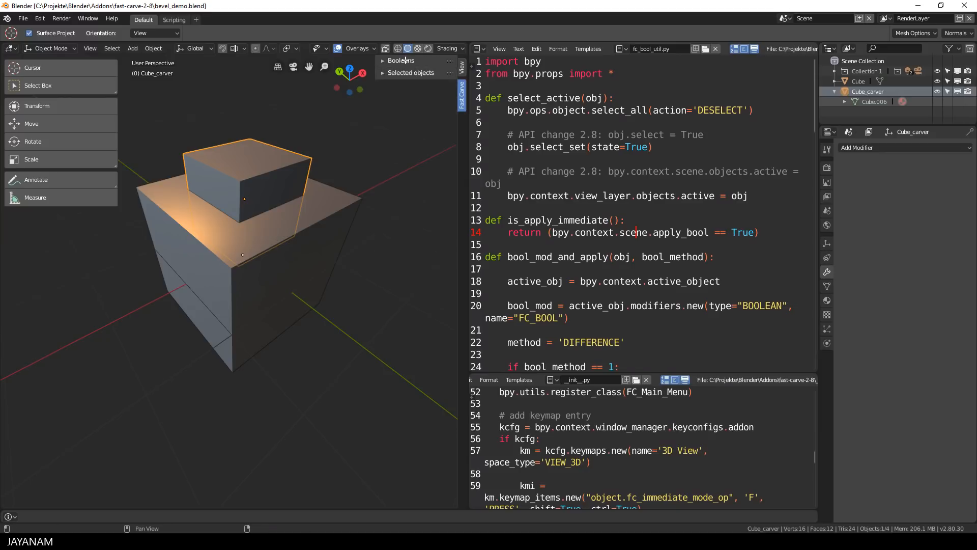
left_click(383, 60)
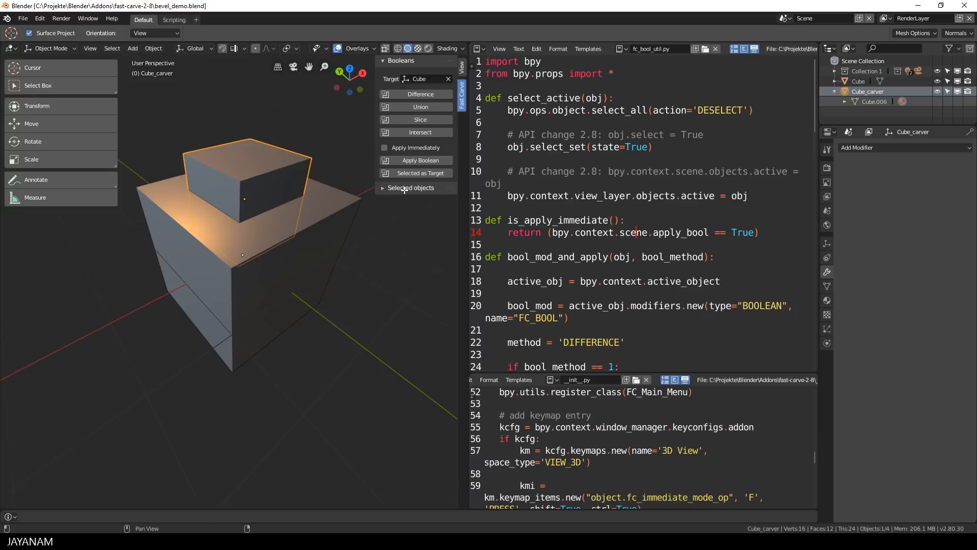
left_click(410, 188)
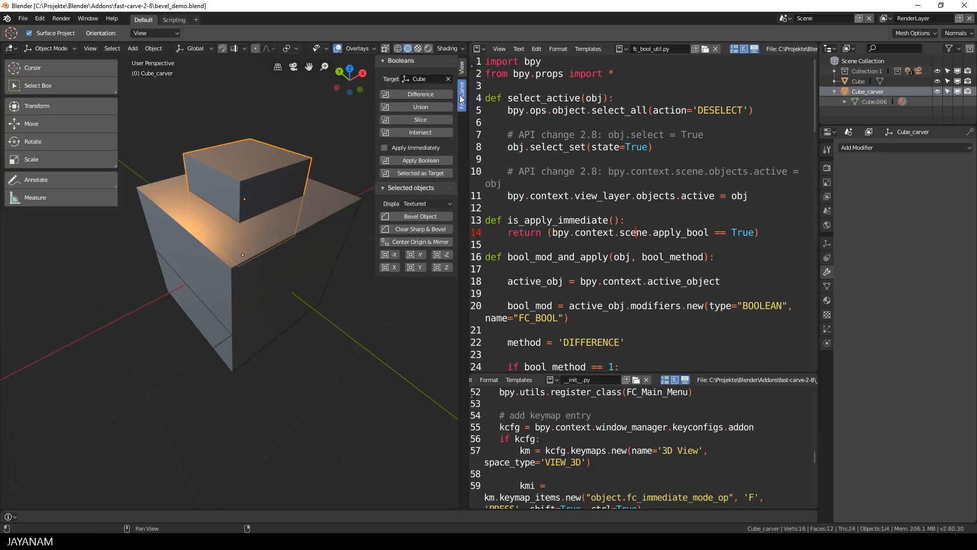
left_click(461, 65)
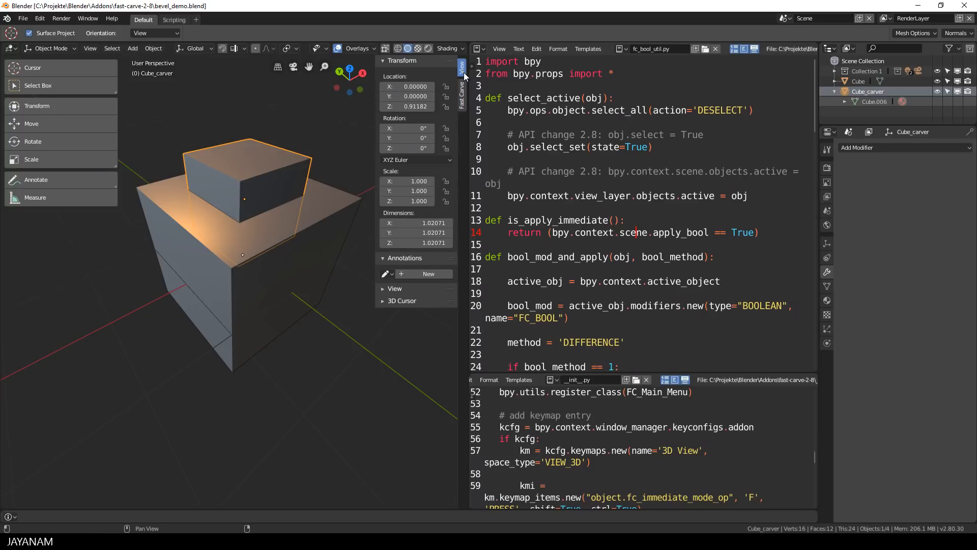
left_click(461, 81)
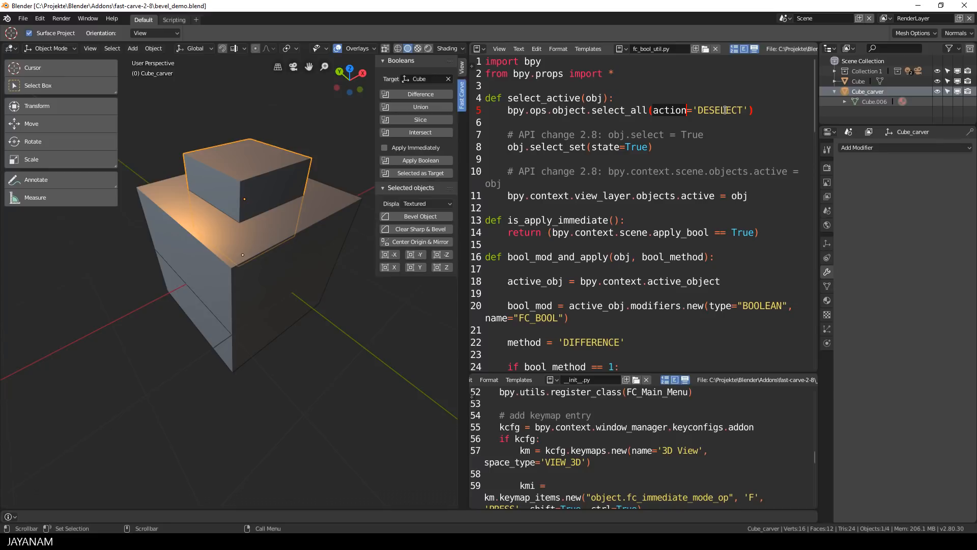
mouse_move(602, 145)
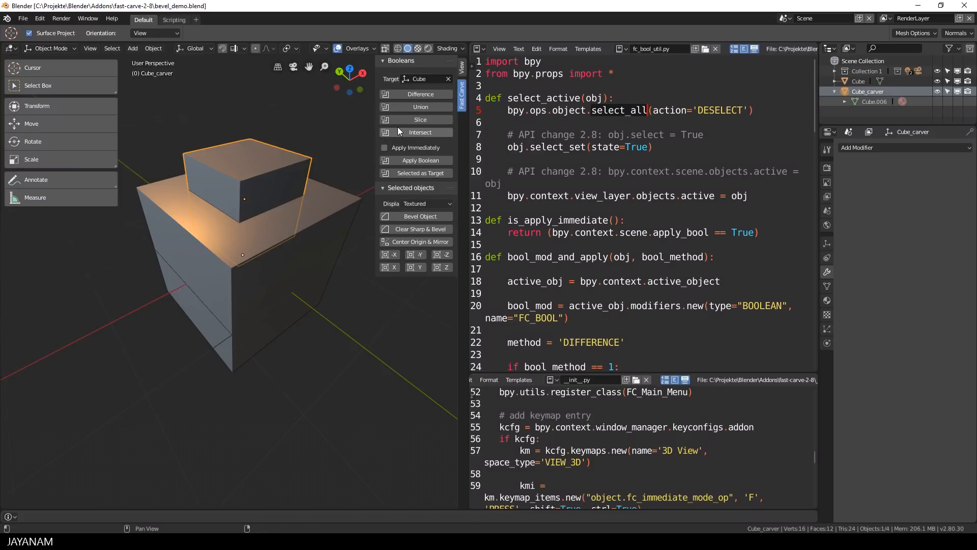
mouse_move(620, 73)
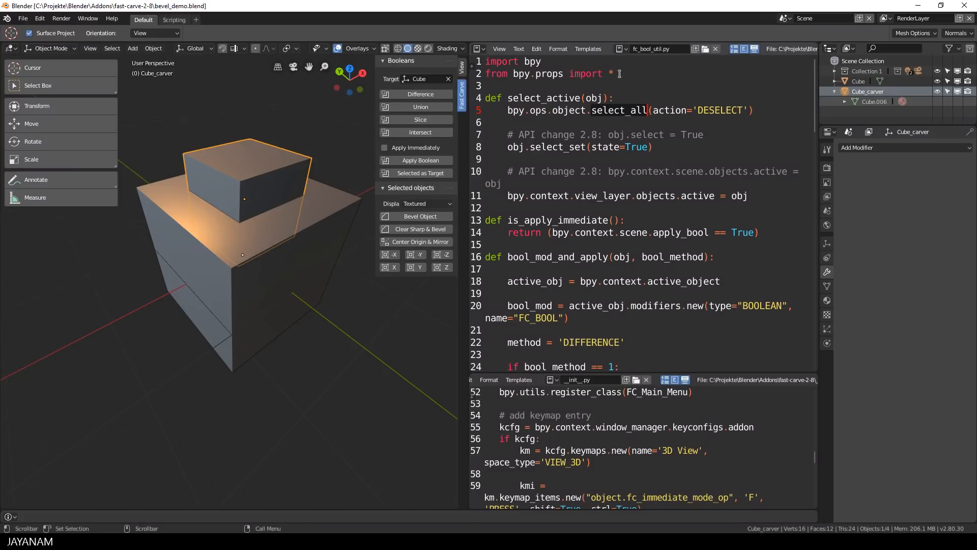
Step: Load fc_bevel_panel.py, then fc_panel.py, in the Text Editor via the script file list
left_click(621, 49)
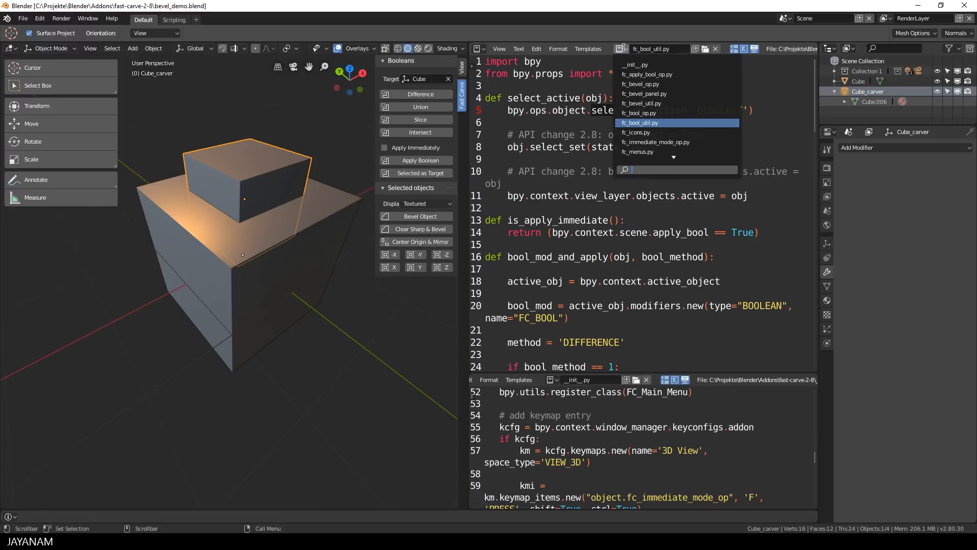
left_click(643, 94)
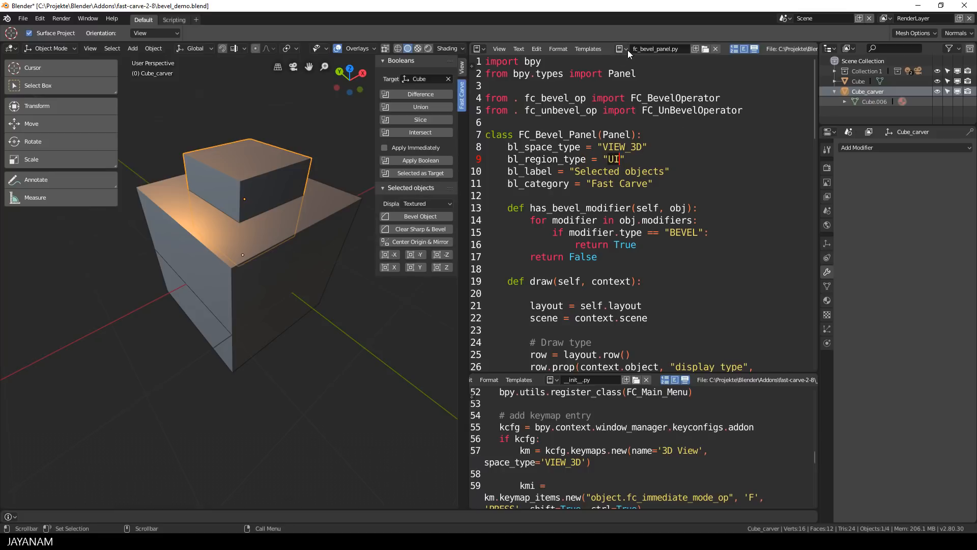
left_click(621, 49)
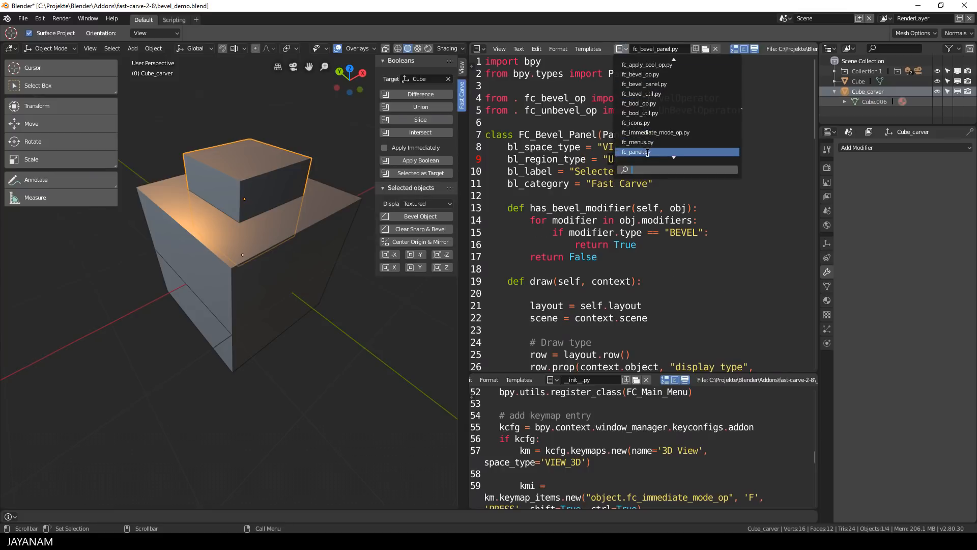
left_click(638, 151)
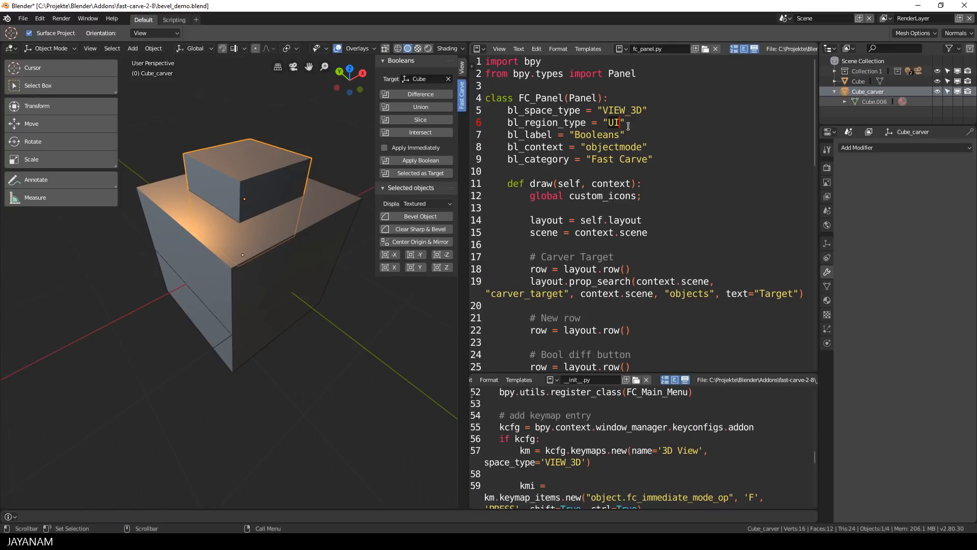
mouse_move(739, 149)
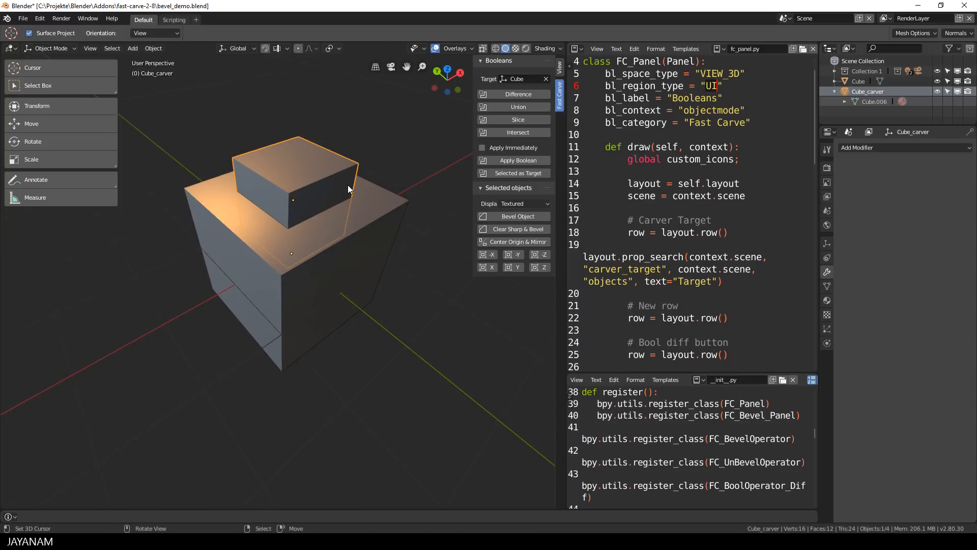
Step: Carve the cube with Fast Carve boolean differences and bevel the carved result
left_click(481, 148)
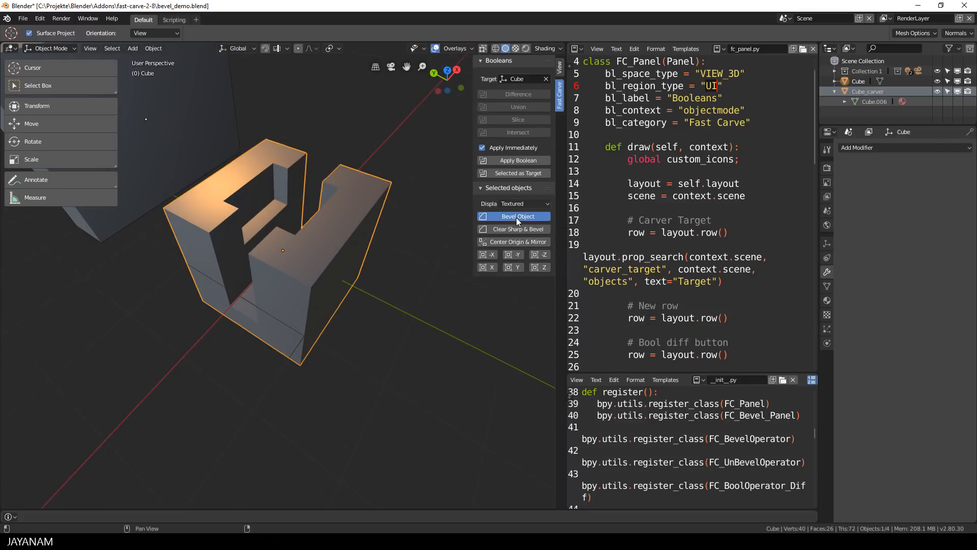
left_click(514, 216)
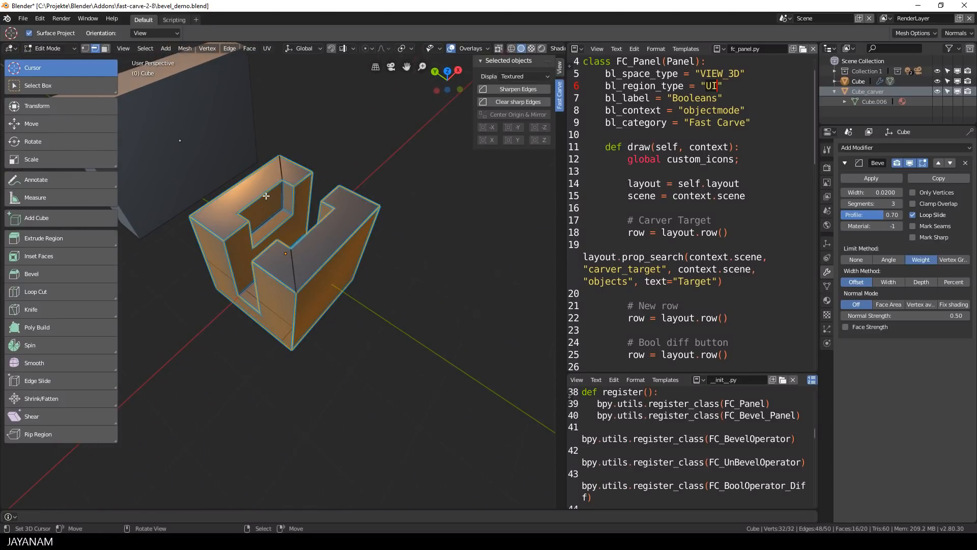
Step: Dissolve the stray boolean edges via the 'dis' search for Dissolve Edges
left_click(251, 190)
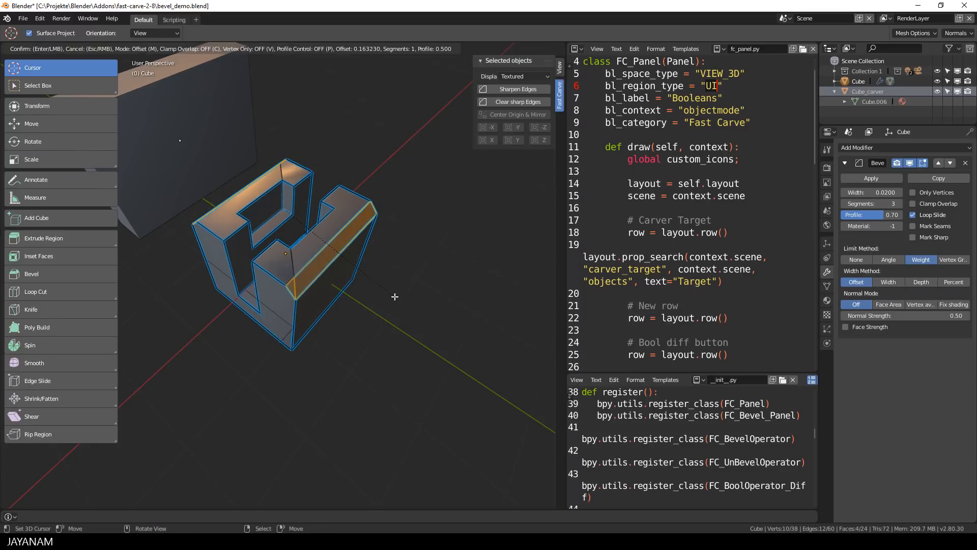
mouse_move(397, 299)
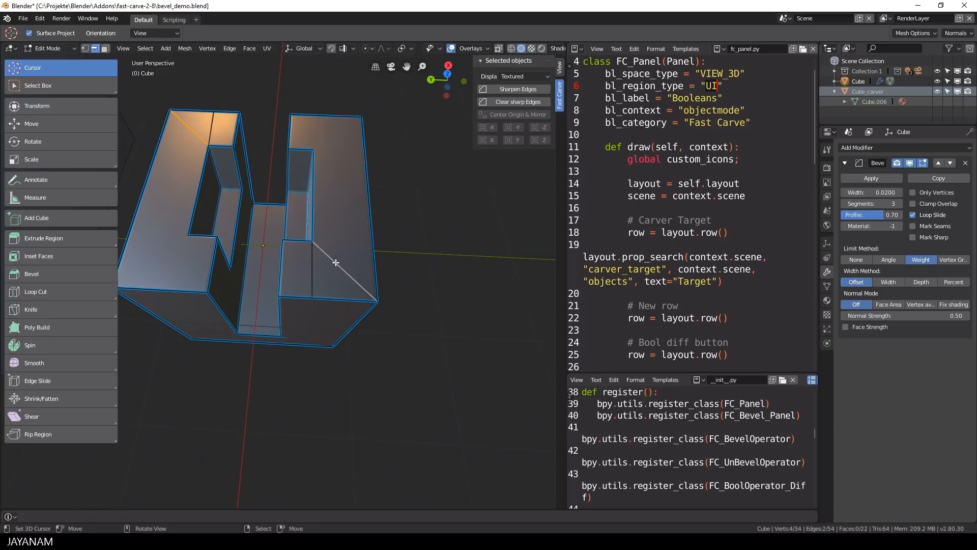
type("dis")
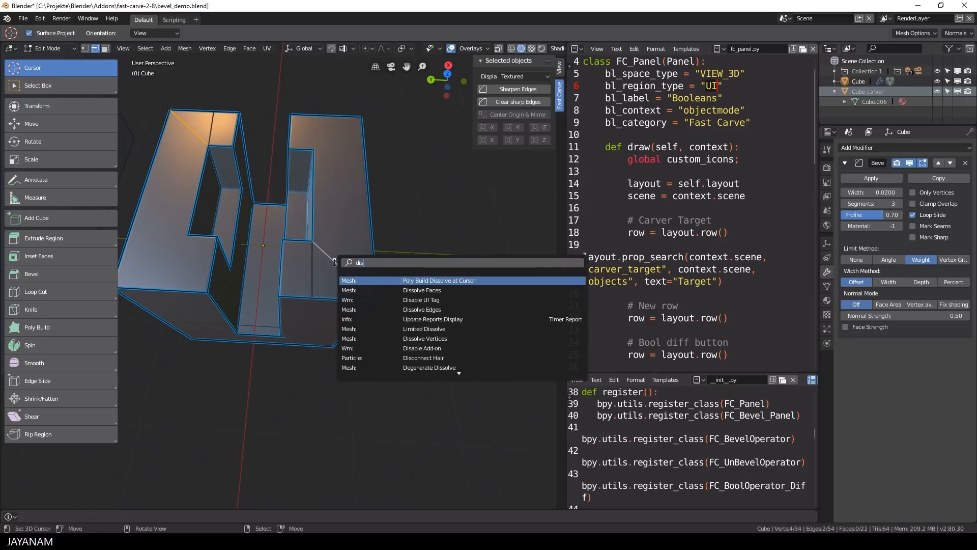
mouse_move(422, 309)
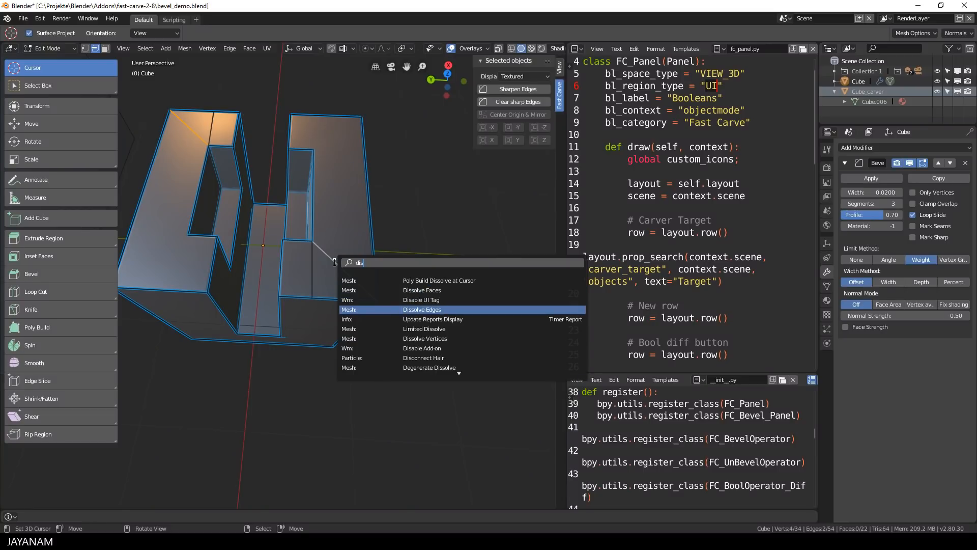
left_click(421, 310)
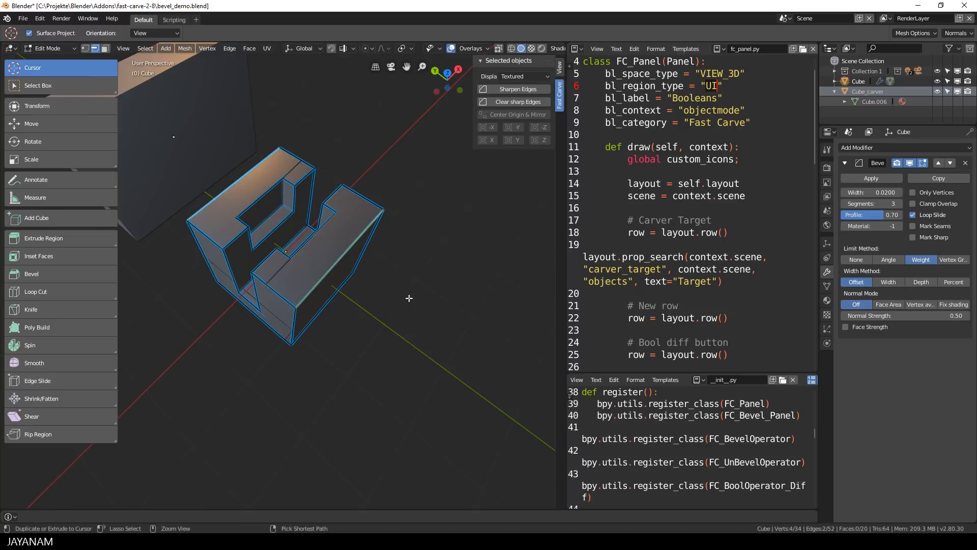
left_click(31, 273)
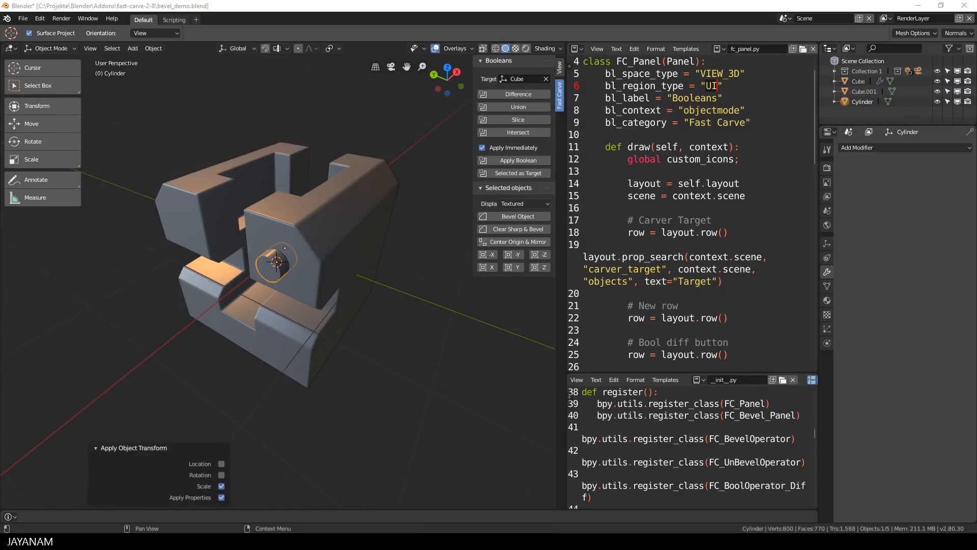
mouse_move(515, 242)
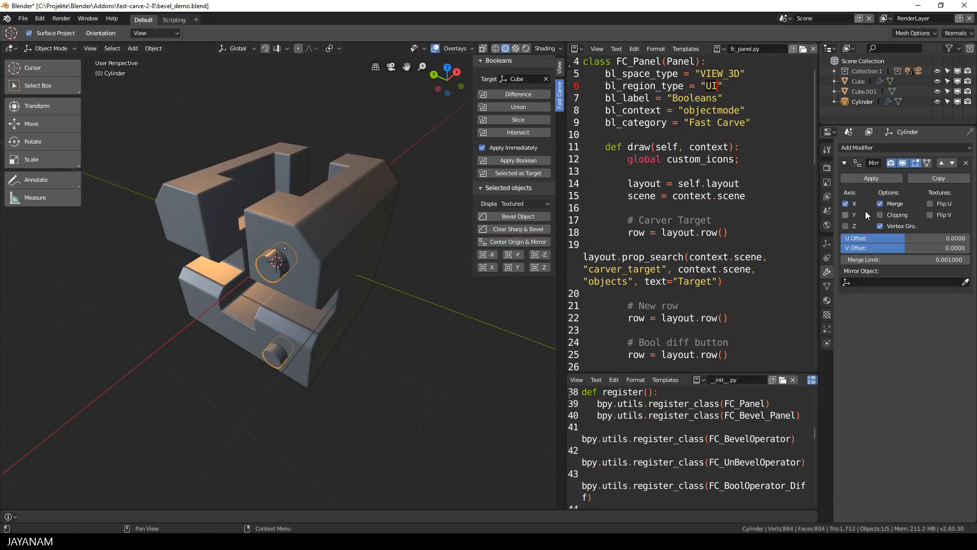
Step: Enable the Y axis on the cylinder's Mirror modifier so four cutters surround the block
left_click(846, 215)
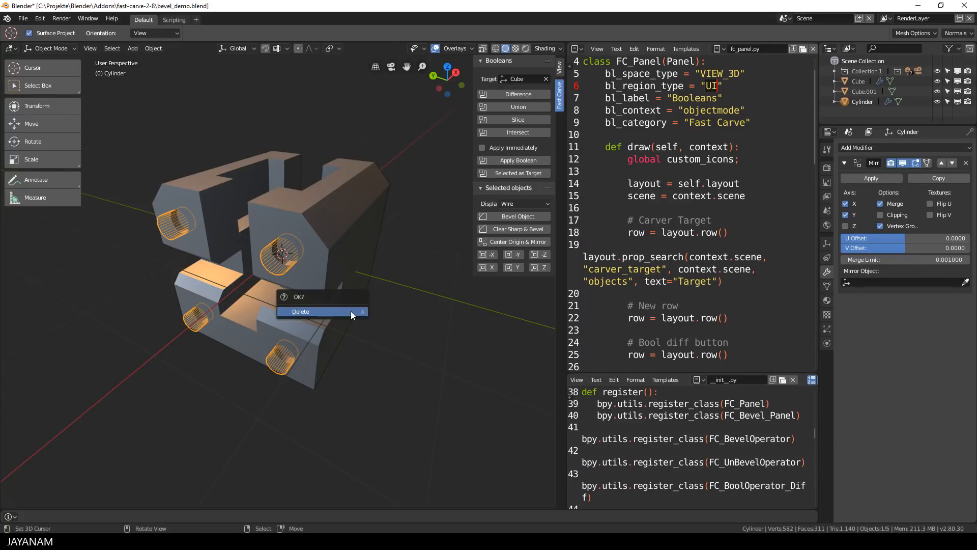
Step: Delete the cylinder cutters, leaving four round holes, and bevel the block's edges
left_click(301, 312)
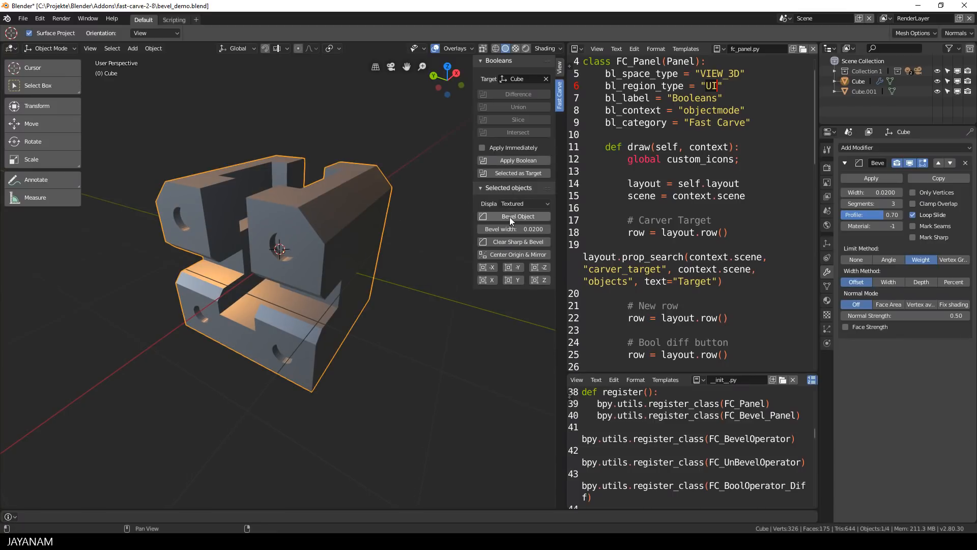
left_click(517, 216)
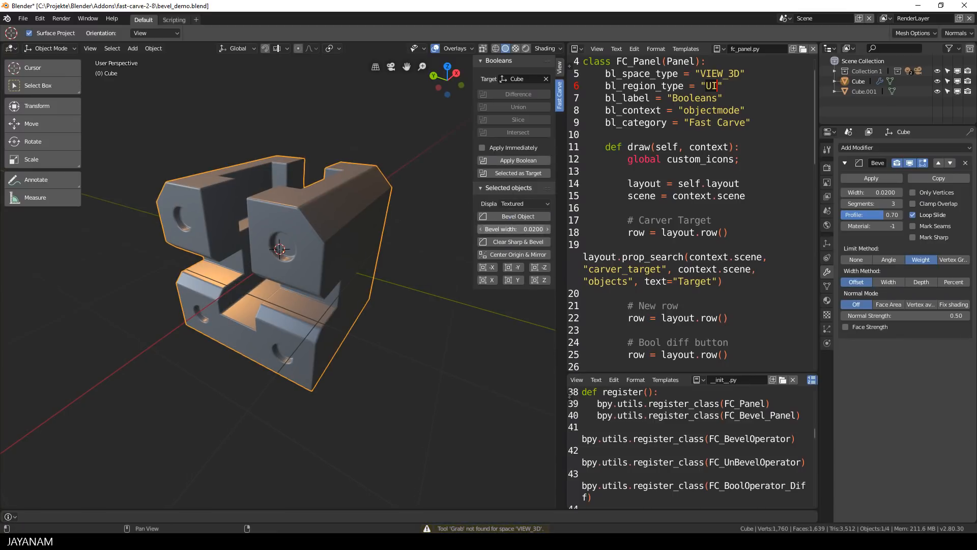